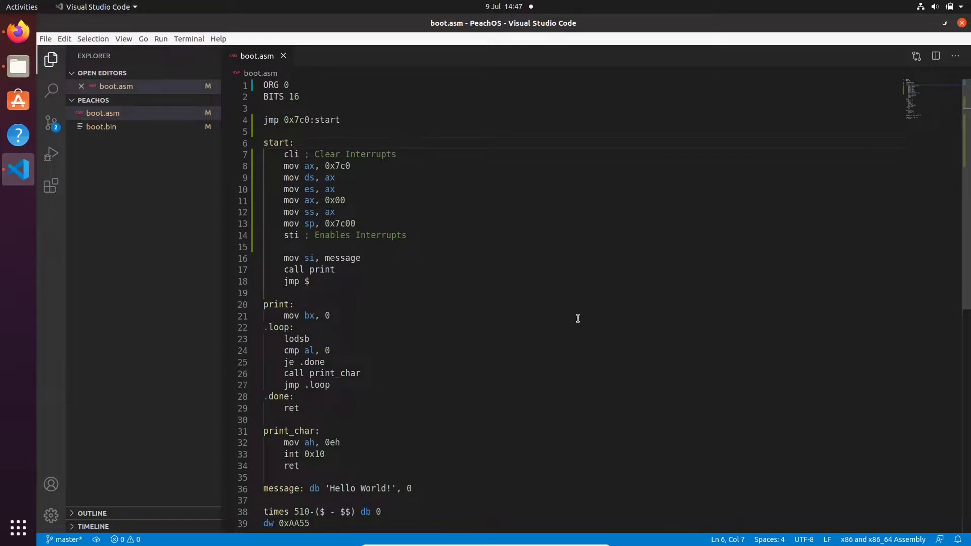
pyautogui.moveTo(555, 315)
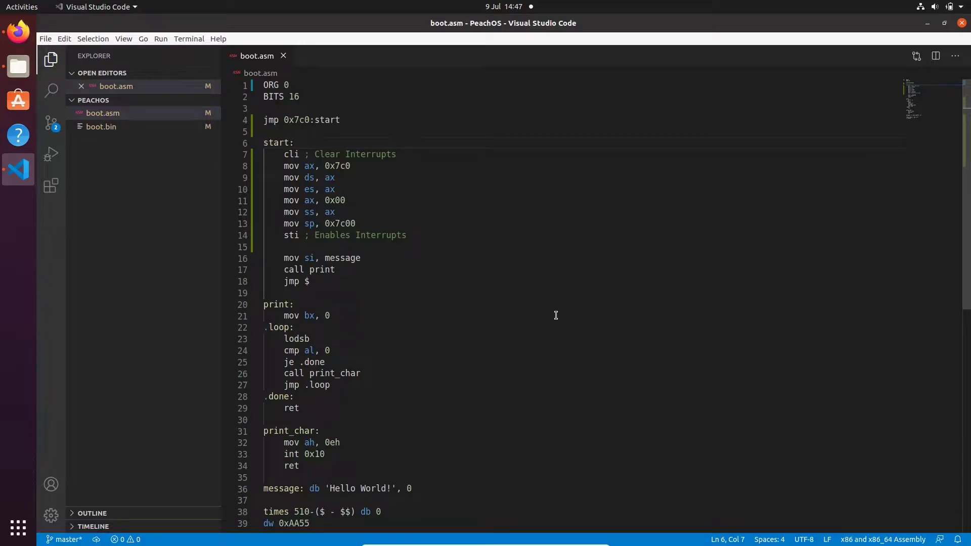
# Step: Open the OSDev FAT wiki page and highlight the BPB jump entry and offsets 3–32
pyautogui.click(294, 142)
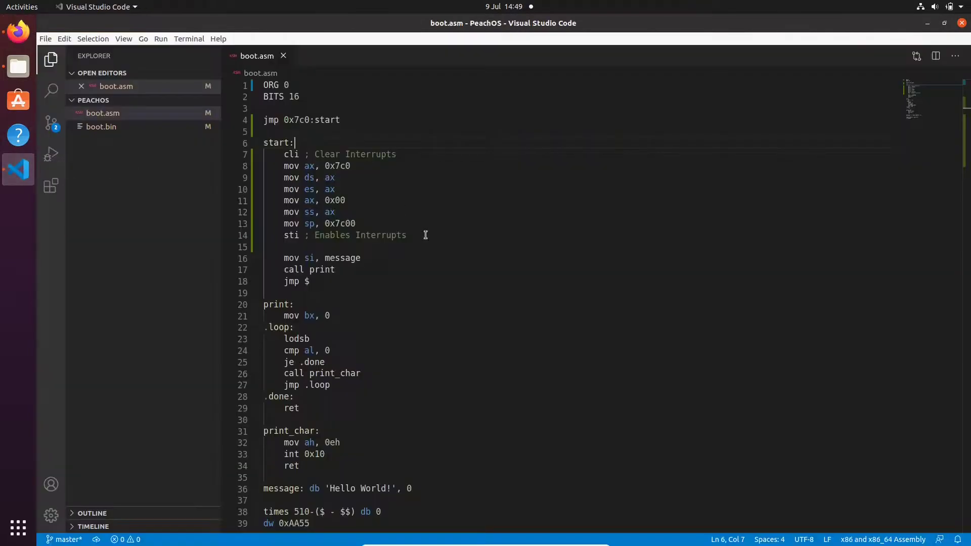
pyautogui.moveTo(347, 203)
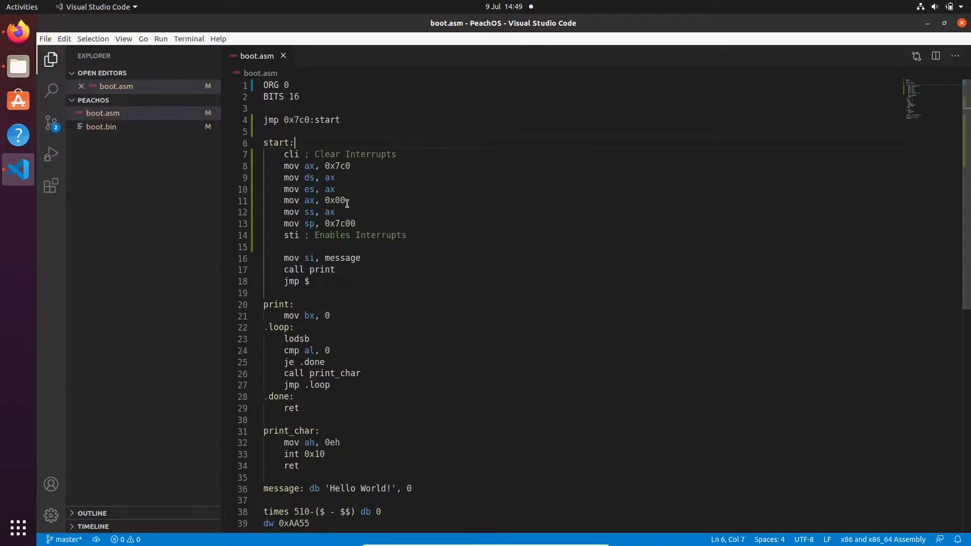
pyautogui.doubleClick(291, 282)
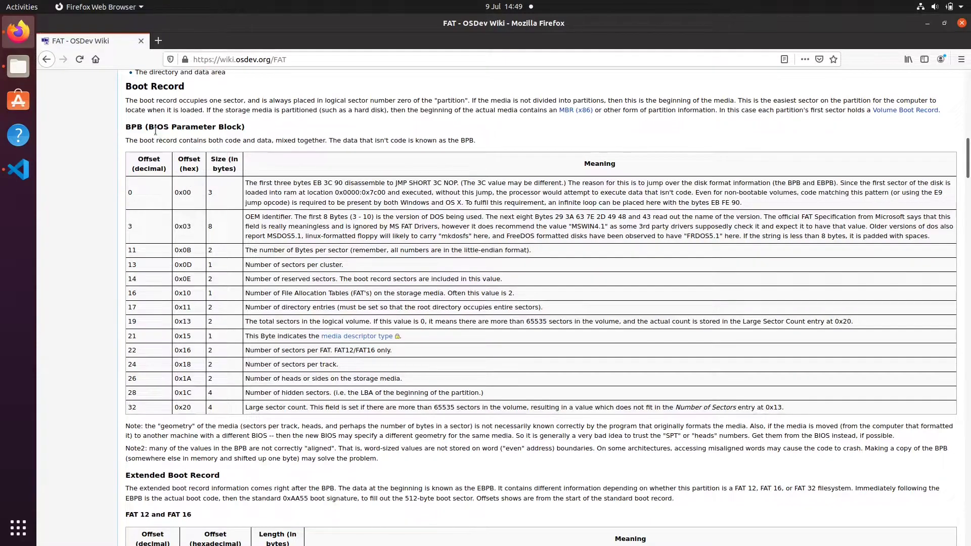
pyautogui.doubleClick(195, 126)
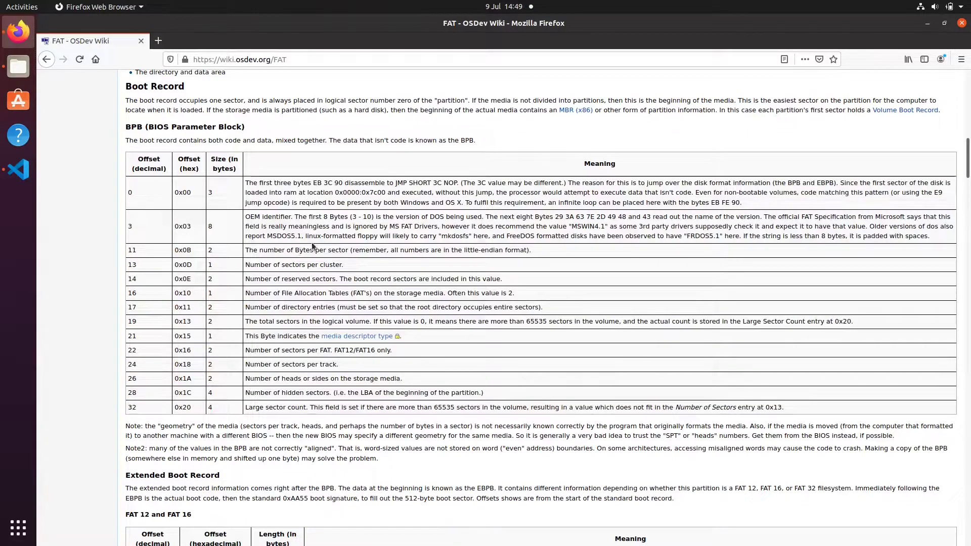
pyautogui.moveTo(123, 443)
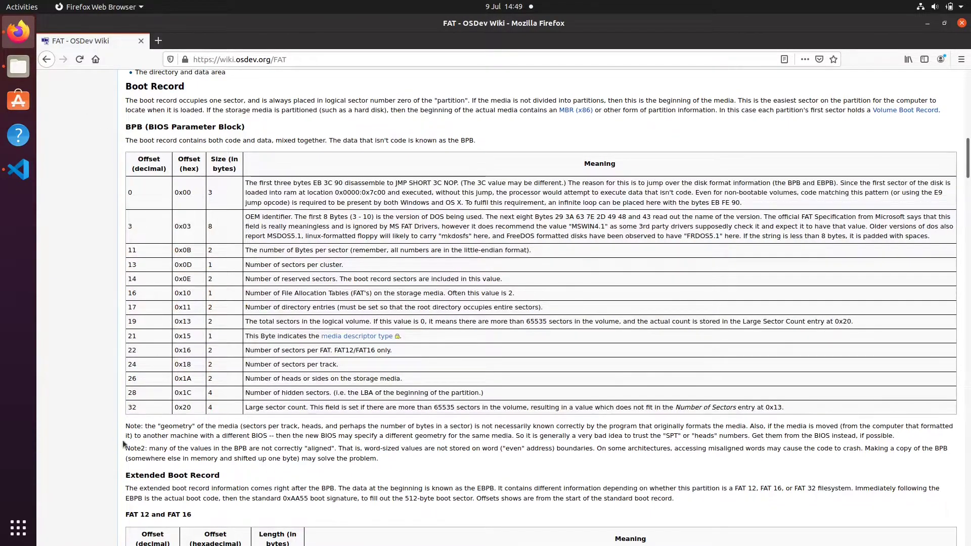
pyautogui.moveTo(244, 217); pyautogui.dragTo(403, 335)
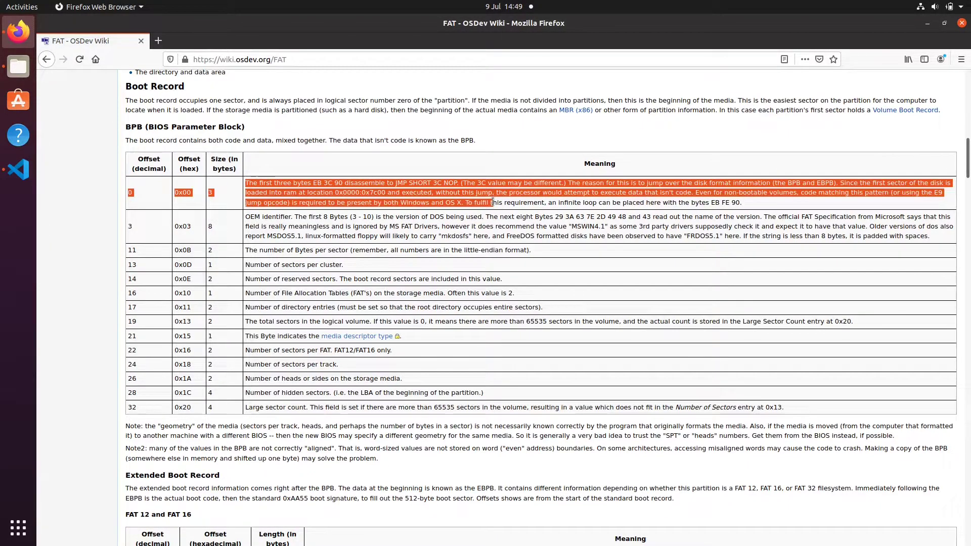
pyautogui.moveTo(489, 202); pyautogui.dragTo(600, 406)
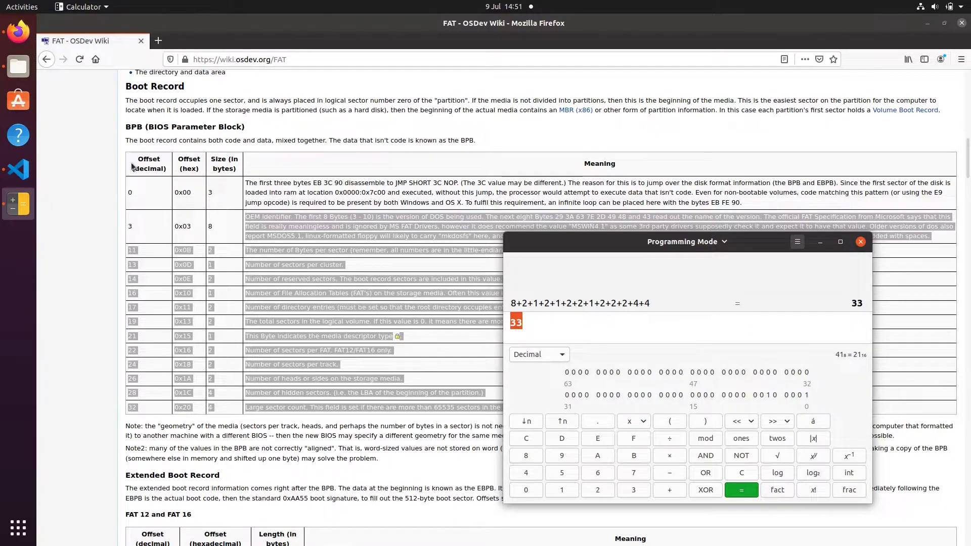
pyautogui.moveTo(231, 224)
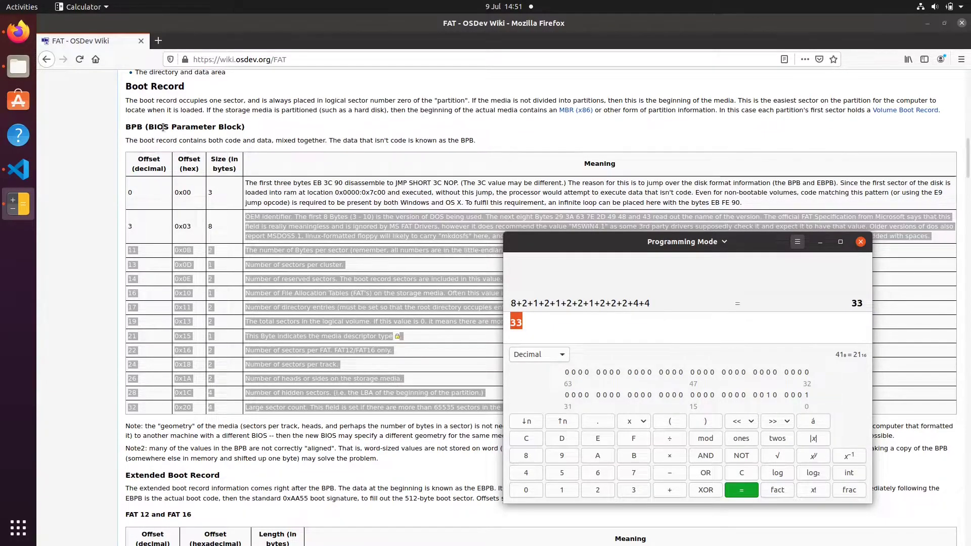
# Step: Switch to boot.asm in VS Code, then bring the FAT wiki BPB table back up
pyautogui.click(18, 169)
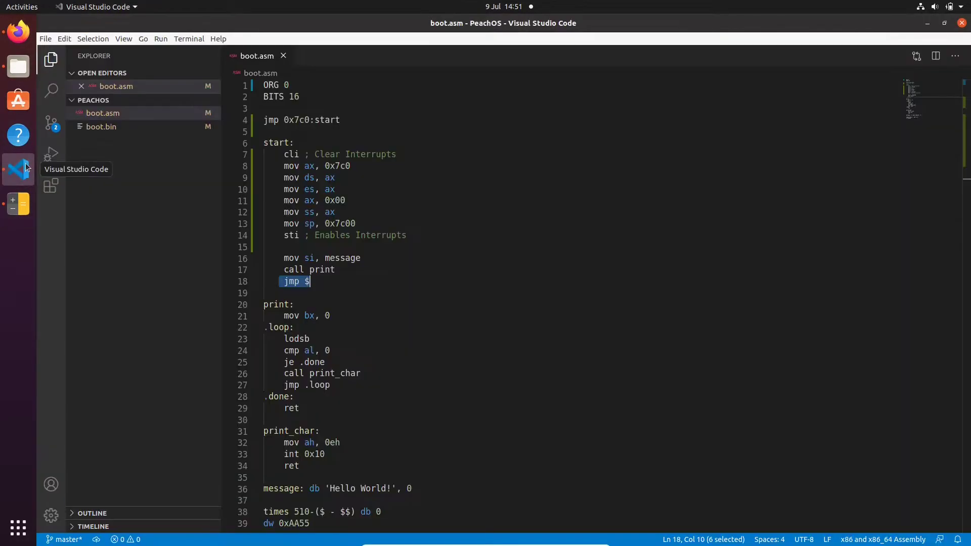
pyautogui.click(326, 105)
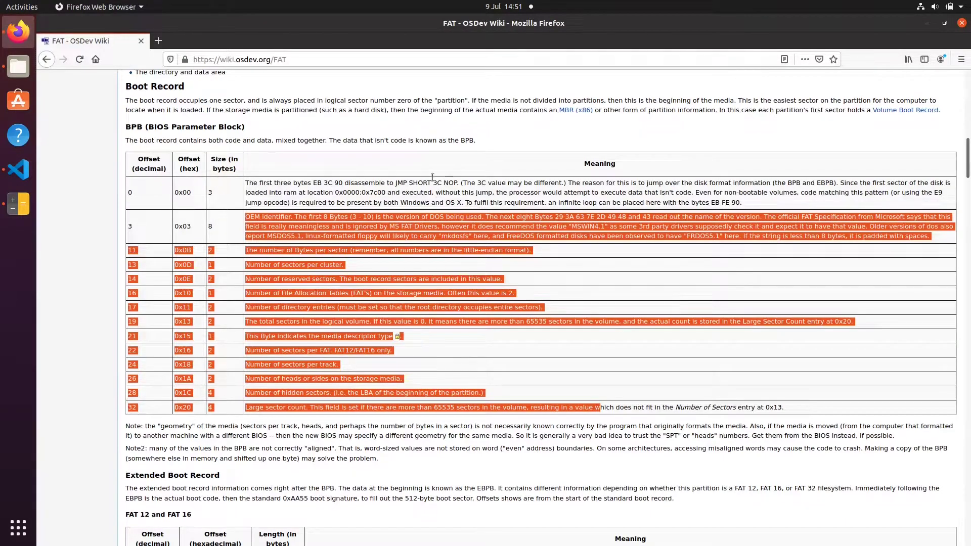
pyautogui.moveTo(79, 184)
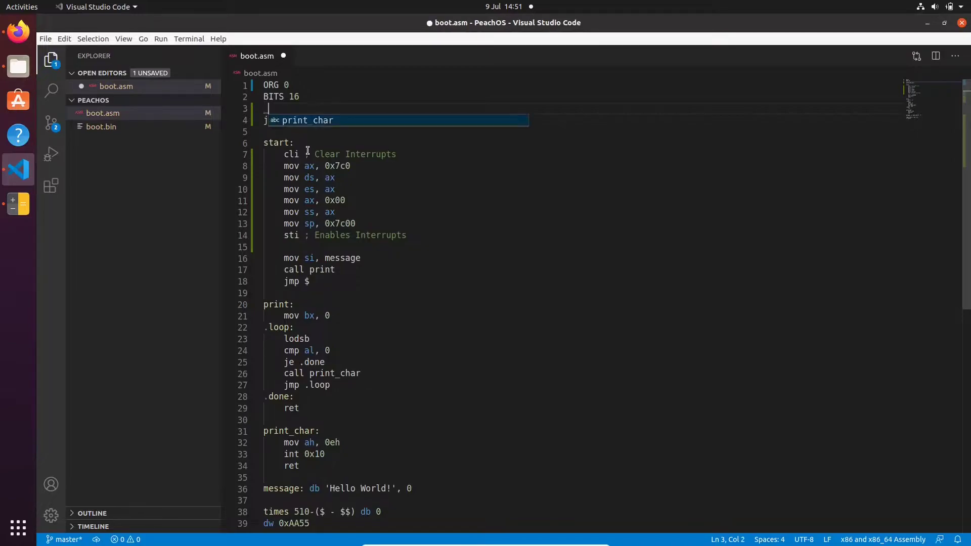
# Step: Add a _start: label with 'jmp short start' and 'nop' below BITS 16
pyautogui.write('_start:')
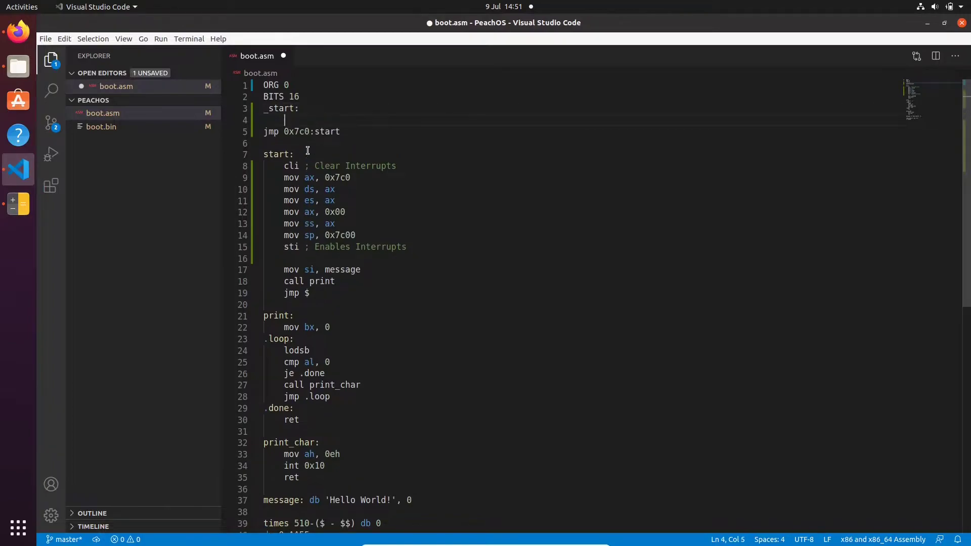
pyautogui.write('jmp short s')
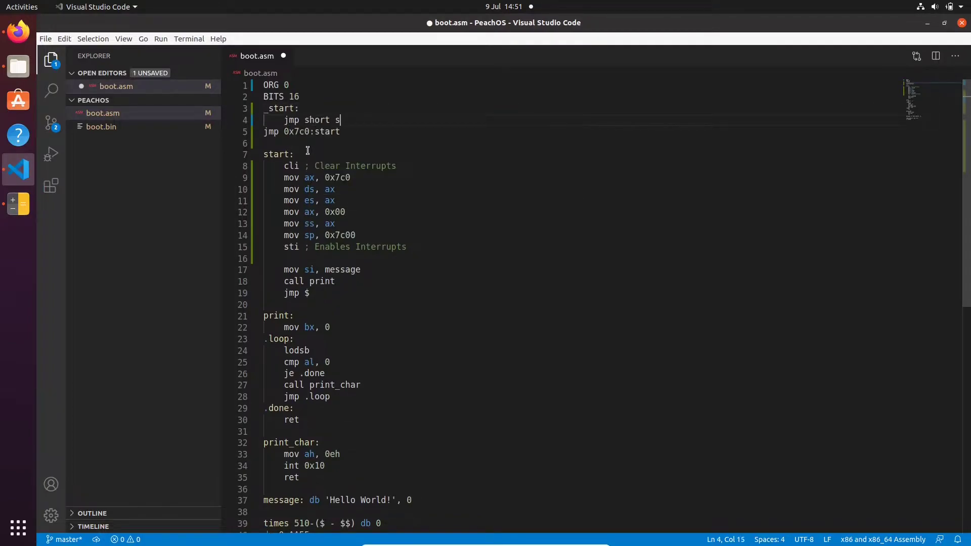
pyautogui.write('tart')
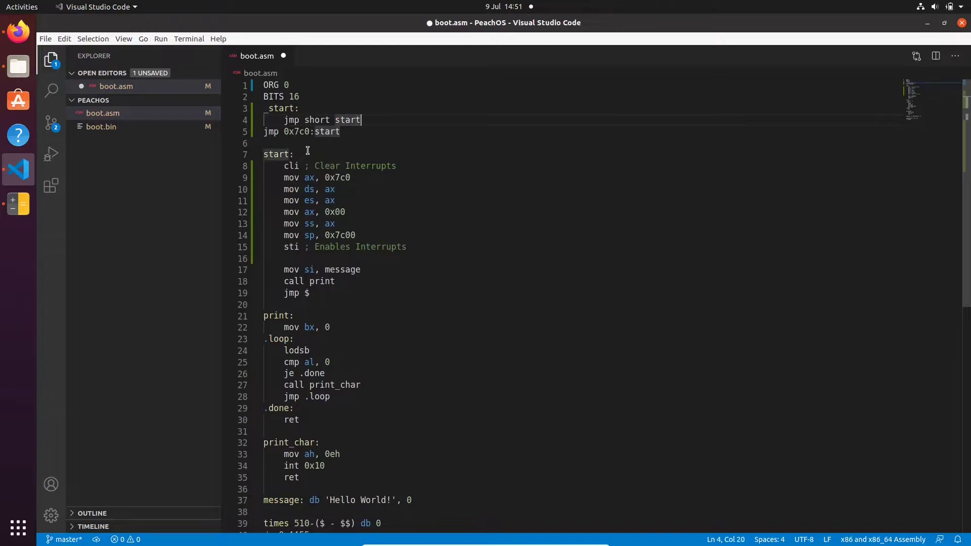
pyautogui.write('nop')
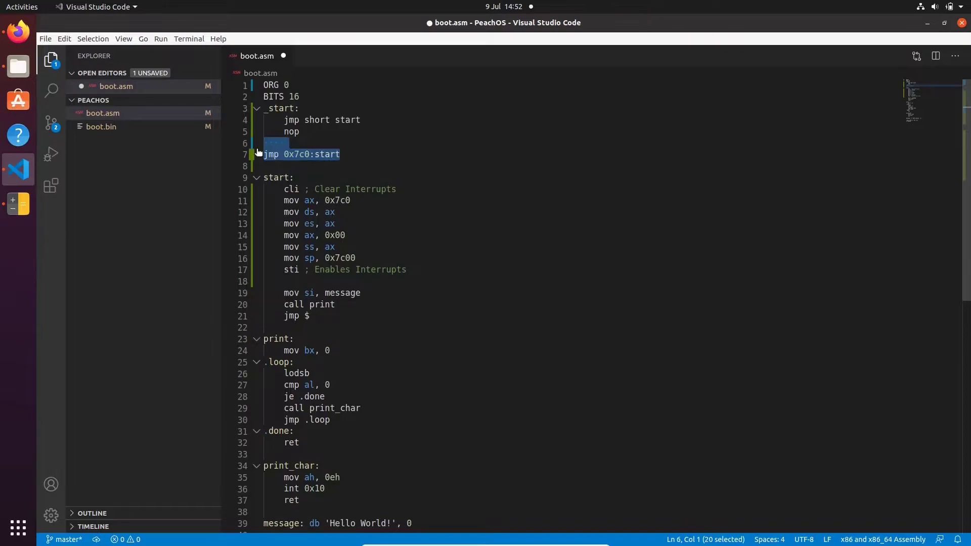
# Step: Replace the old far jump with 'jmp 0x7c0:step2' and add a step2: label
pyautogui.press('Delete')
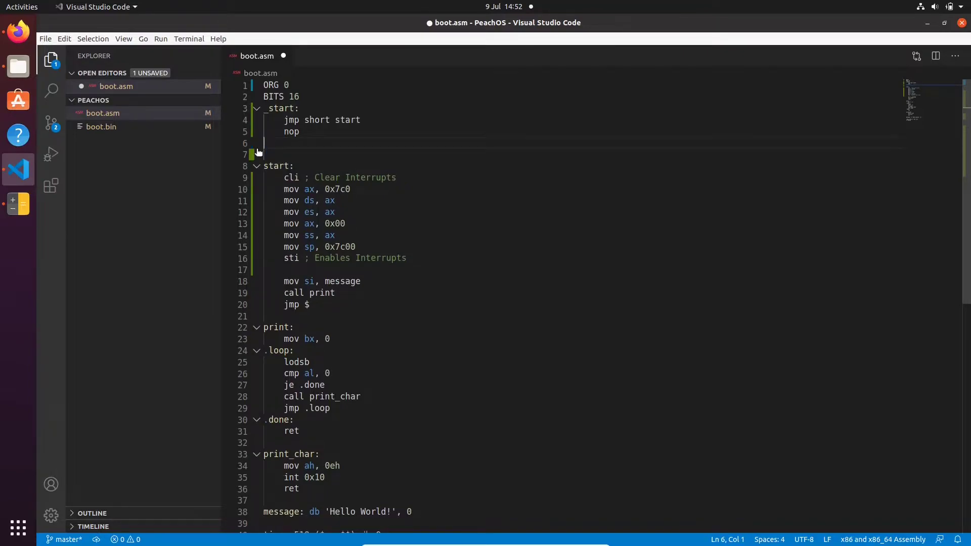
pyautogui.click(263, 155)
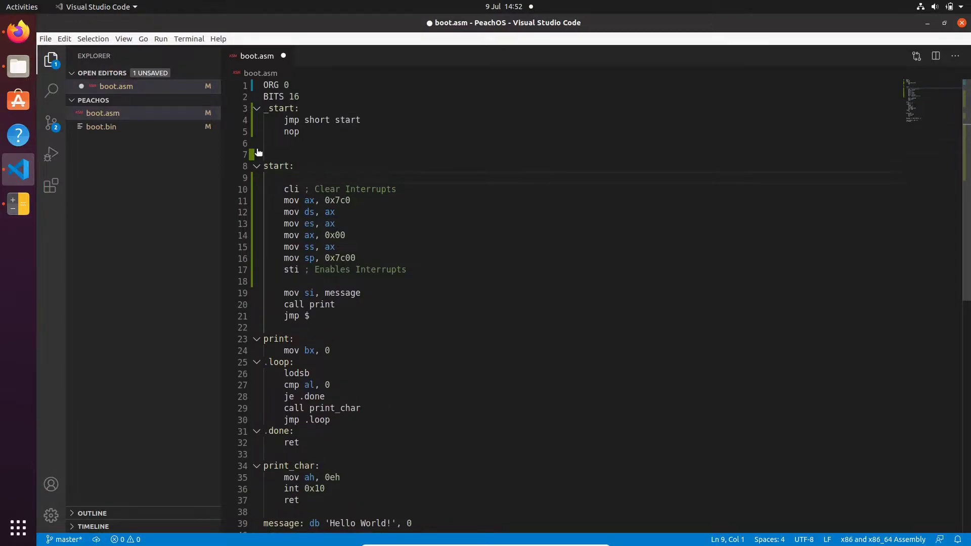
pyautogui.write('jmp 0x7c0:start')
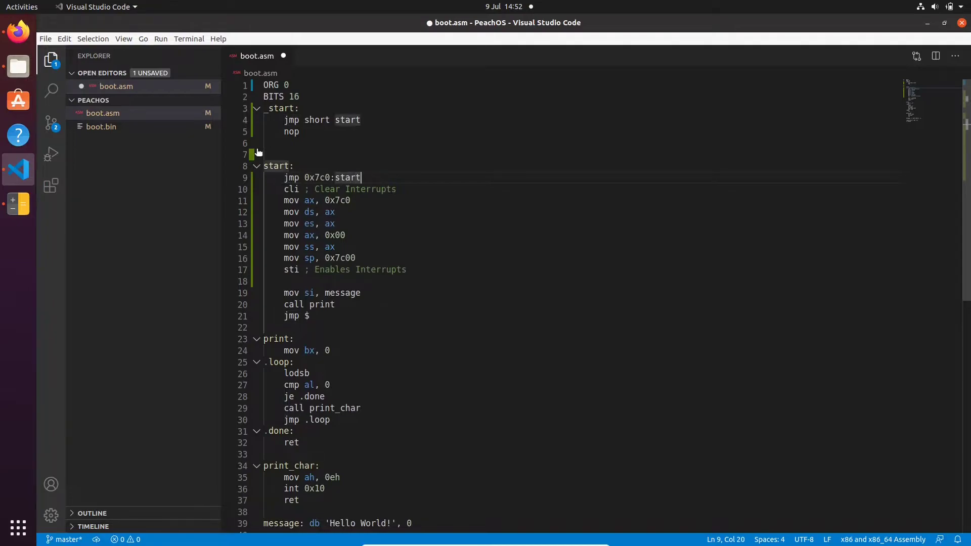
pyautogui.write('step2')
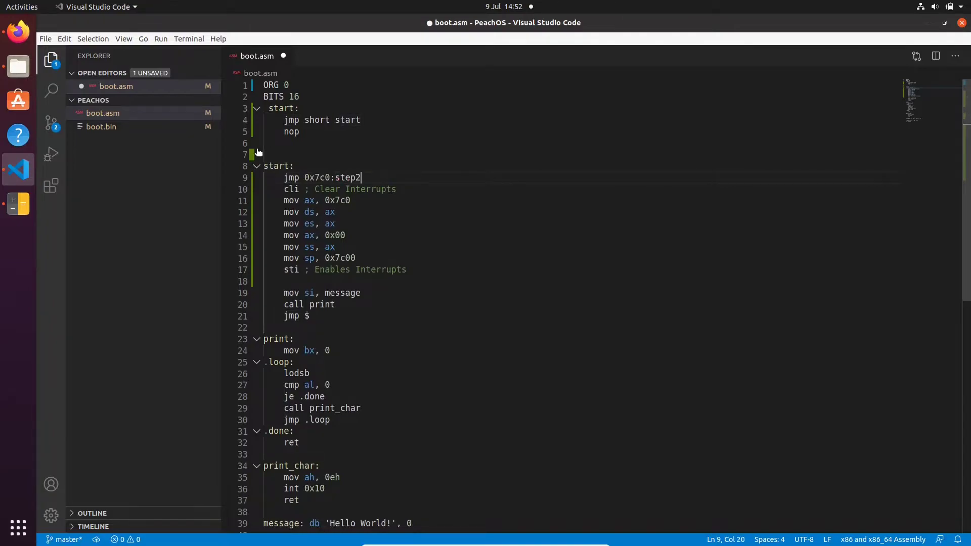
pyautogui.write('s')
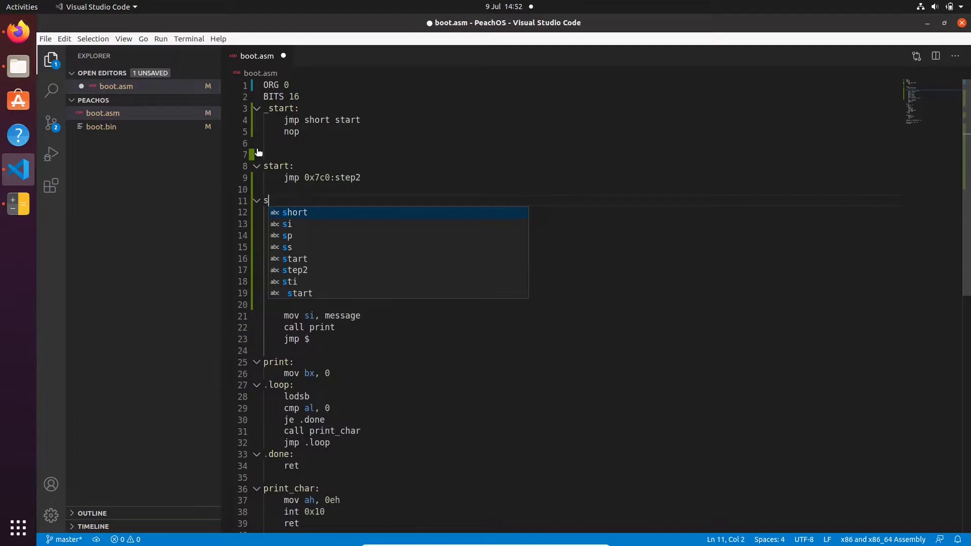
pyautogui.write('tep2:')
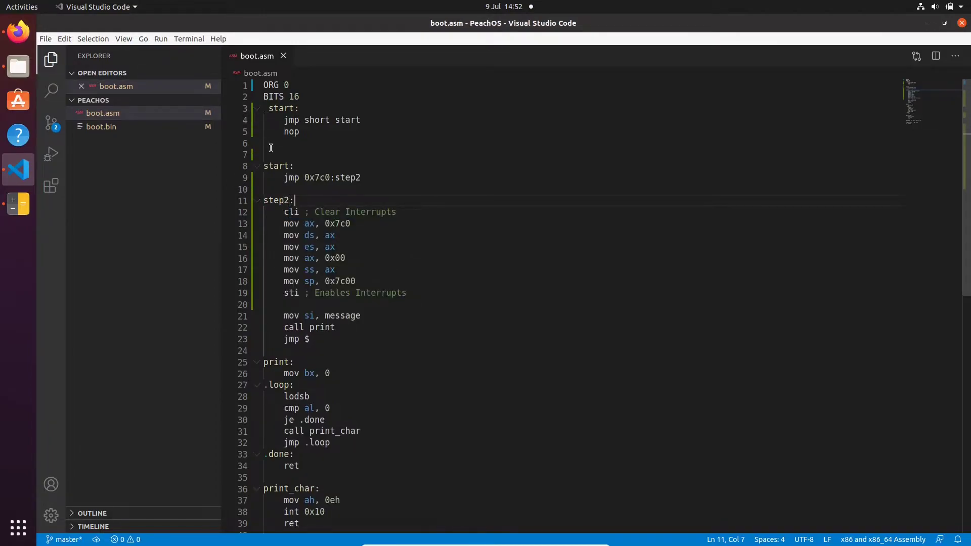
pyautogui.click(273, 155)
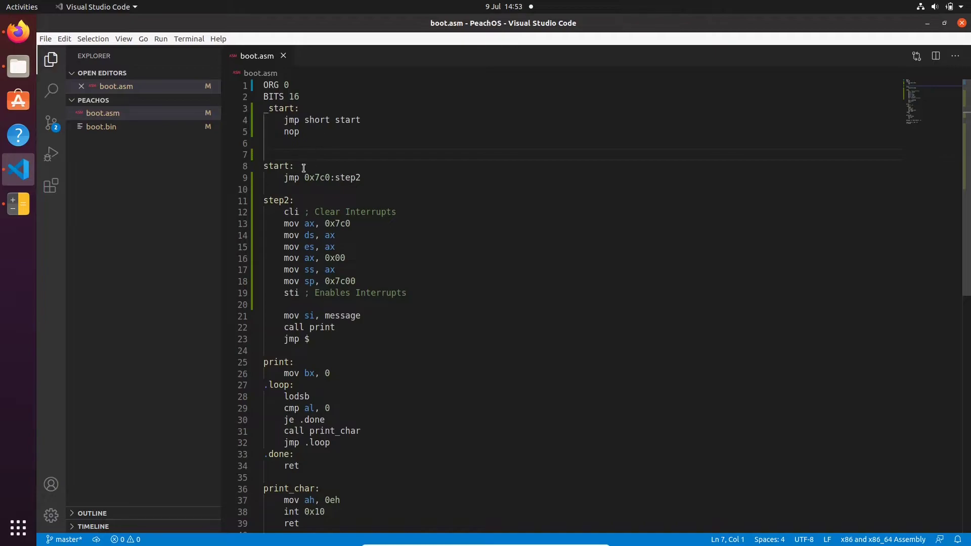
pyautogui.moveTo(285, 177)
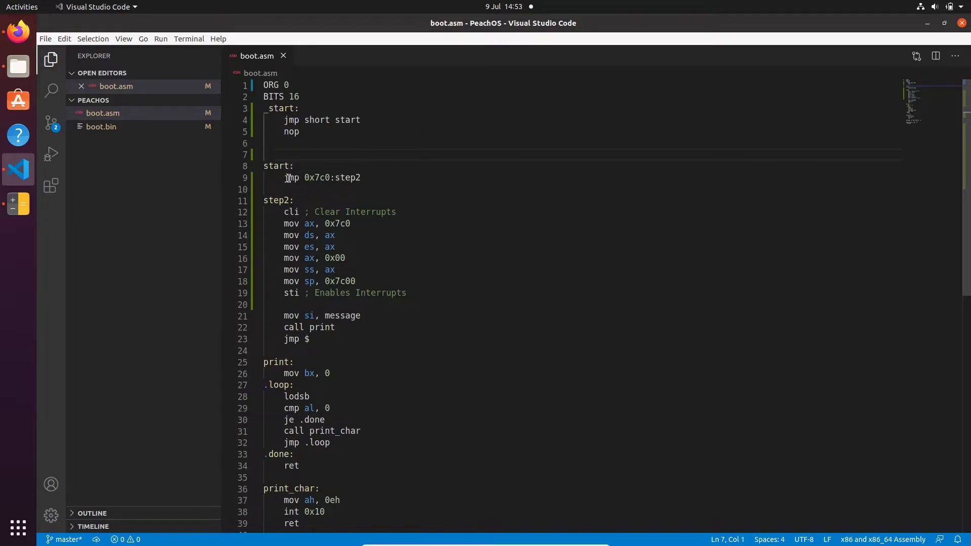
pyautogui.moveTo(303, 178); pyautogui.dragTo(360, 177)
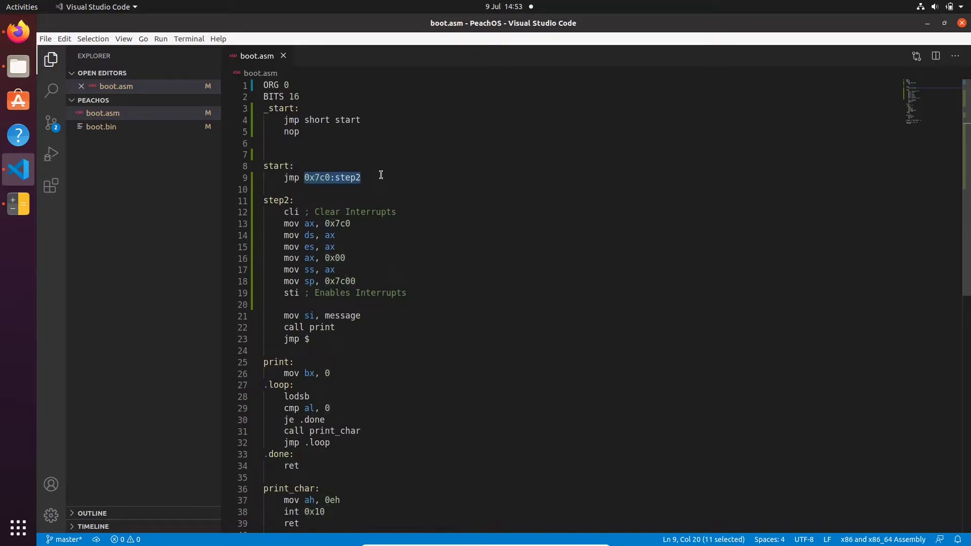
pyautogui.moveTo(316, 188)
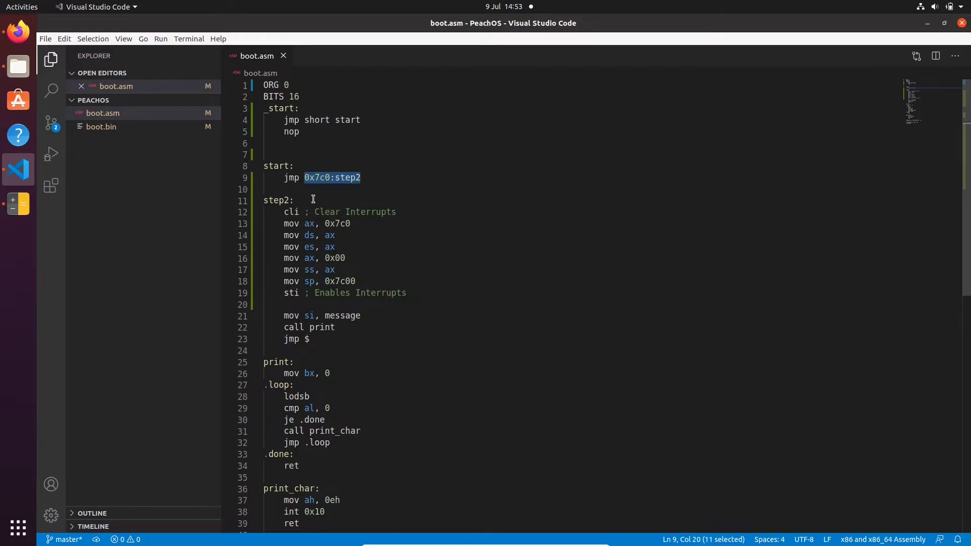
pyautogui.moveTo(312, 222)
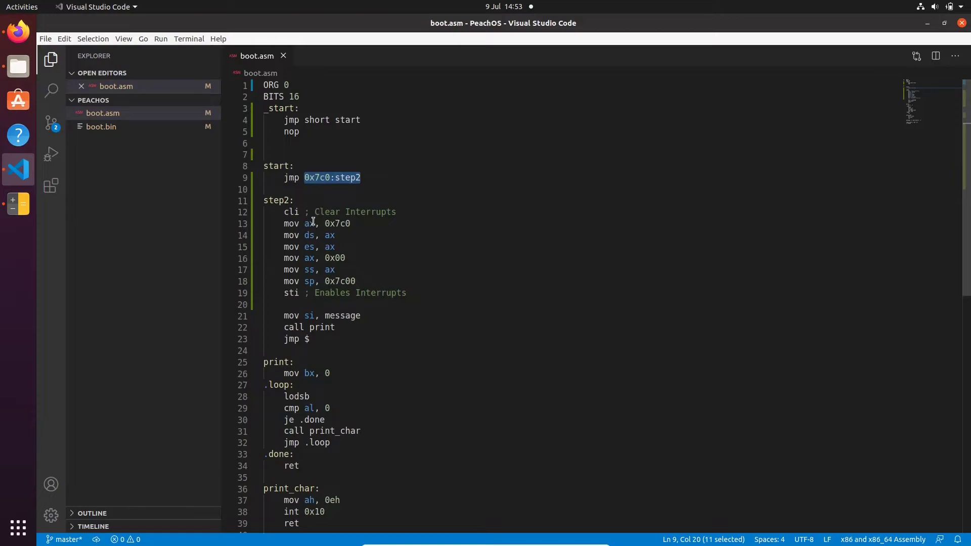
pyautogui.moveTo(323, 191)
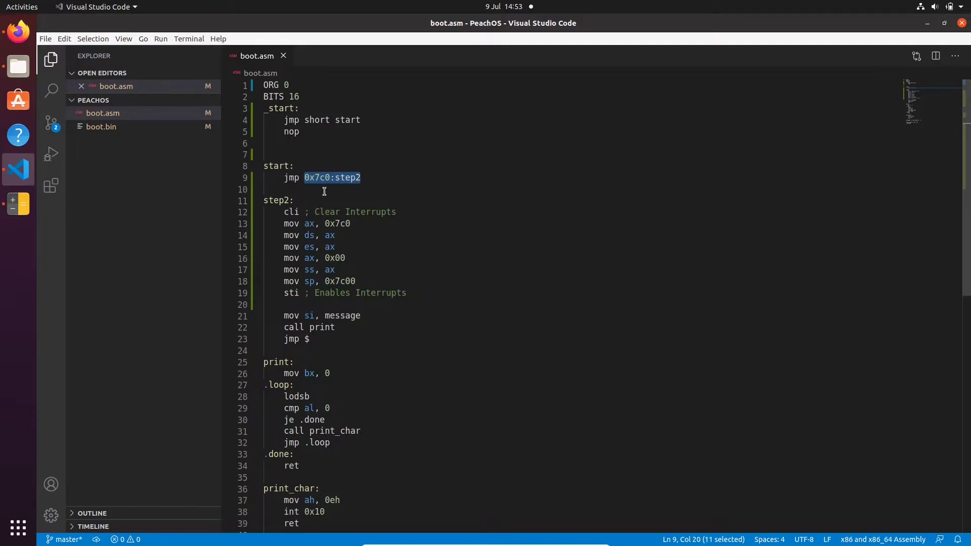
pyautogui.moveTo(273, 207)
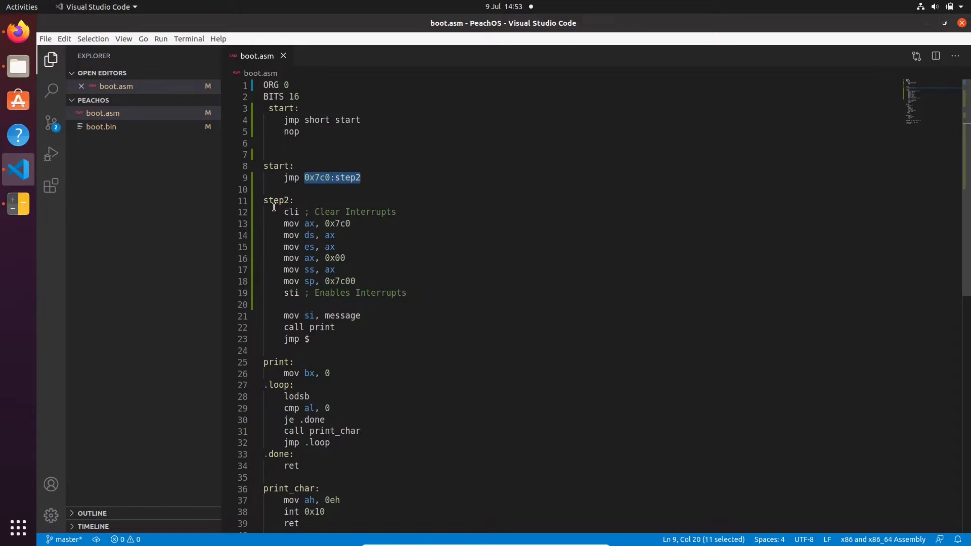
pyautogui.moveTo(284, 212); pyautogui.dragTo(356, 281)
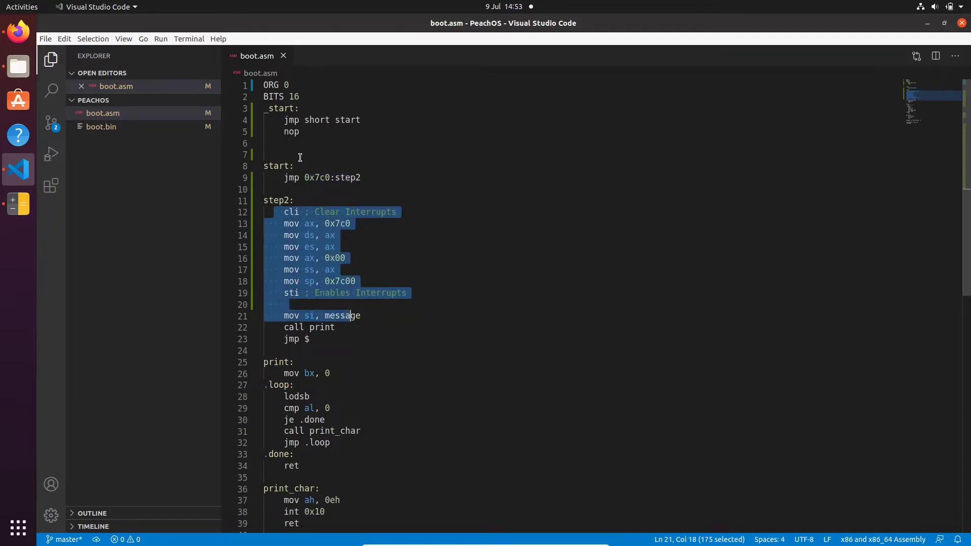
pyautogui.click(282, 155)
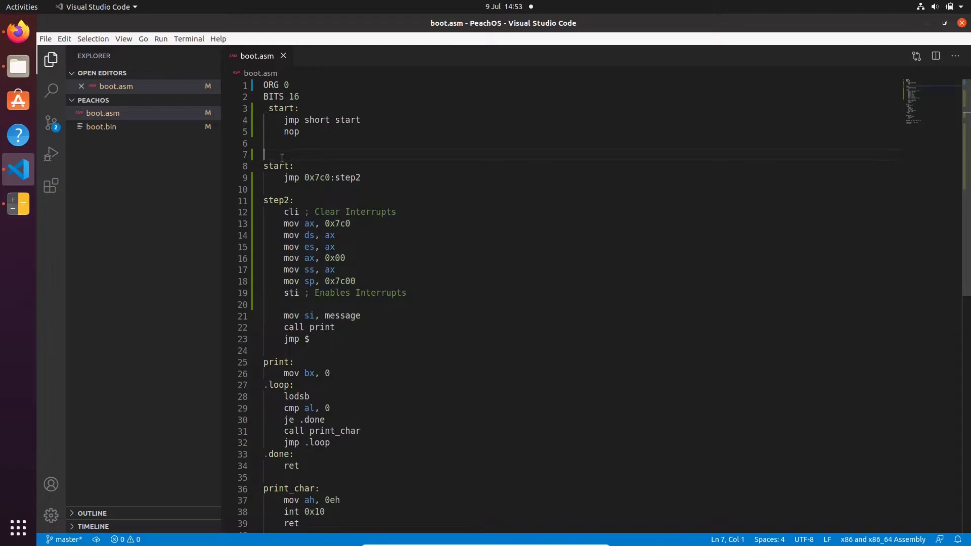
# Step: Type 'times 33 db 0' after nop, checking the 33-byte total in Calculator
pyautogui.write('times')
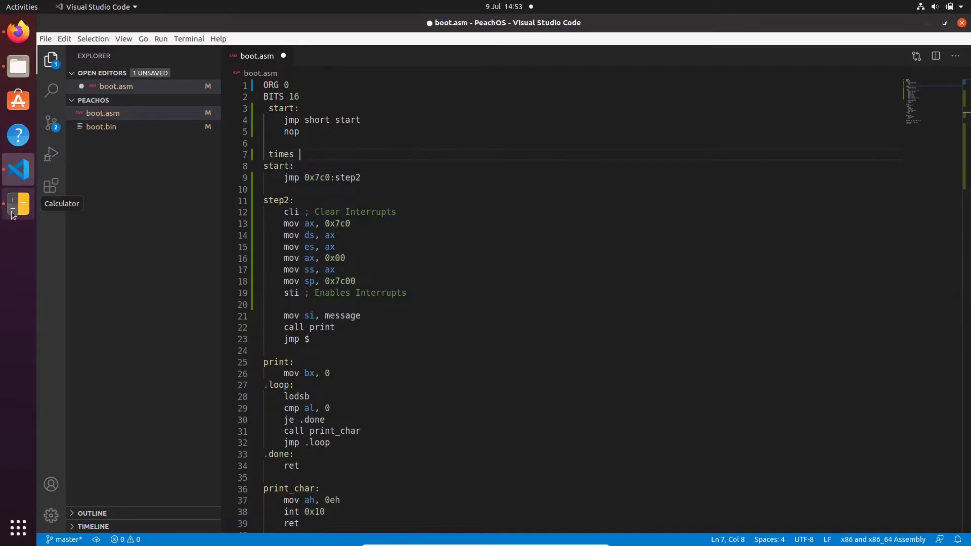
pyautogui.click(17, 203)
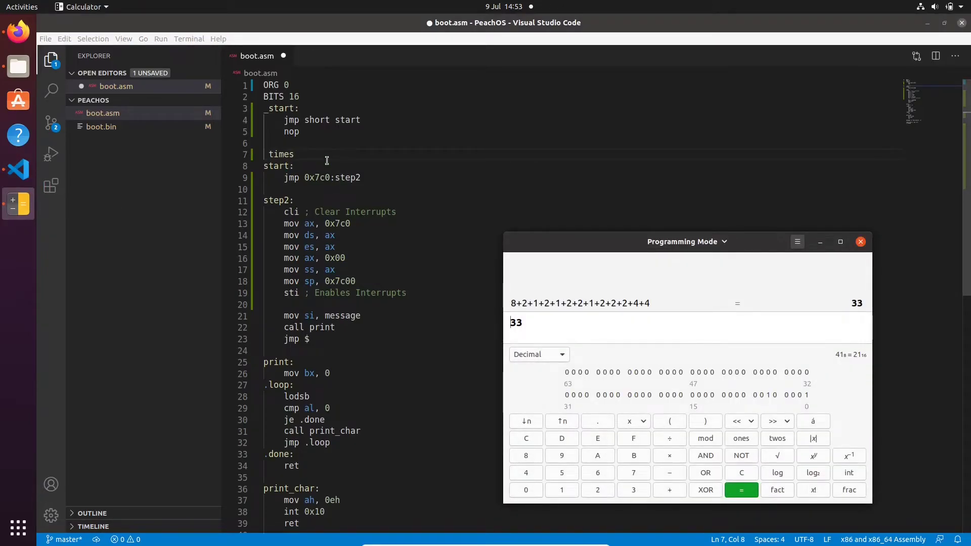
pyautogui.write('33 db 0')
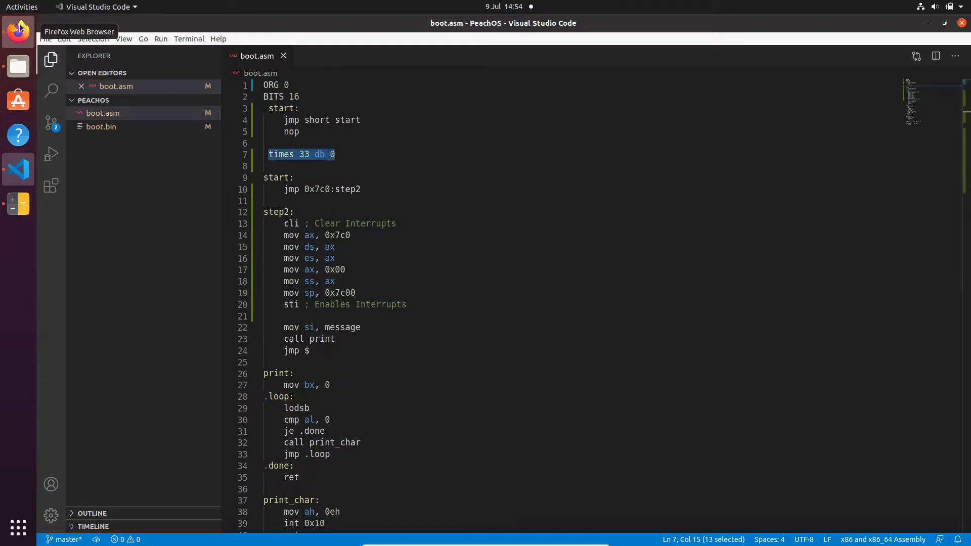
# Step: Recheck the FAT boot record page, then open a terminal in the PeachOS folder
pyautogui.click(17, 31)
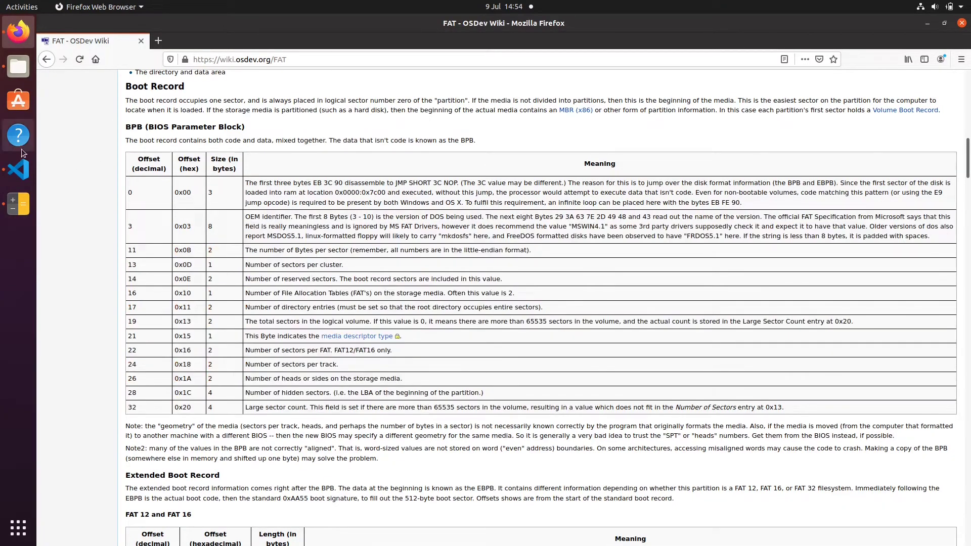
pyautogui.click(17, 170)
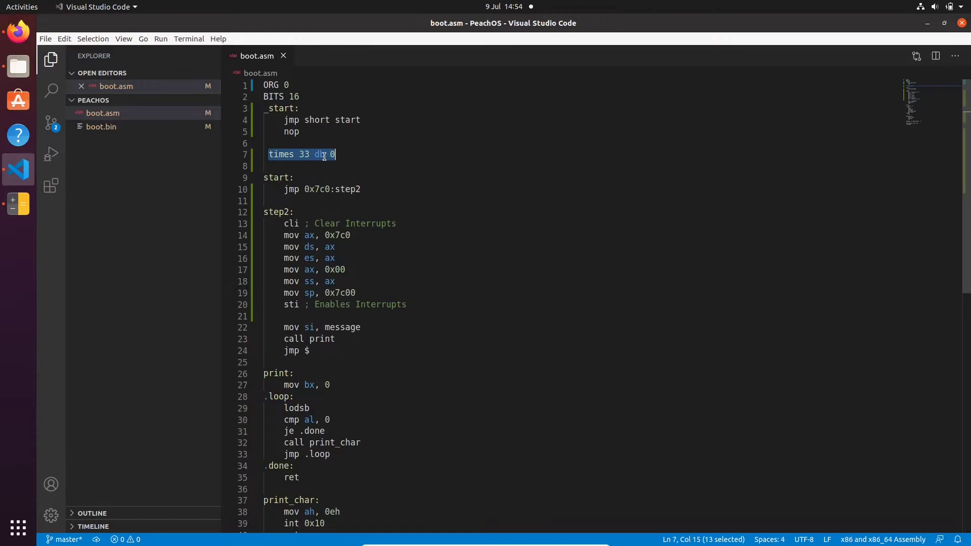
pyautogui.moveTo(124, 79)
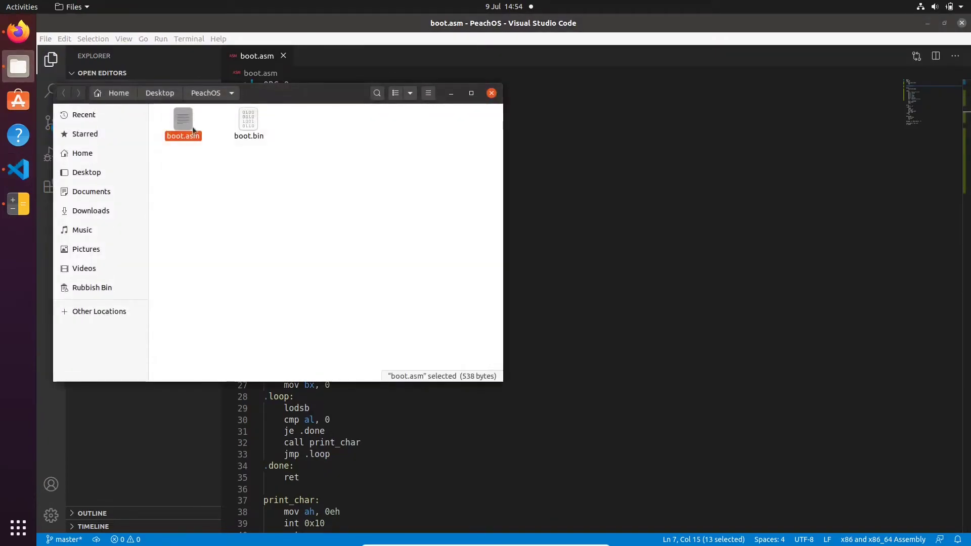
pyautogui.click(221, 177)
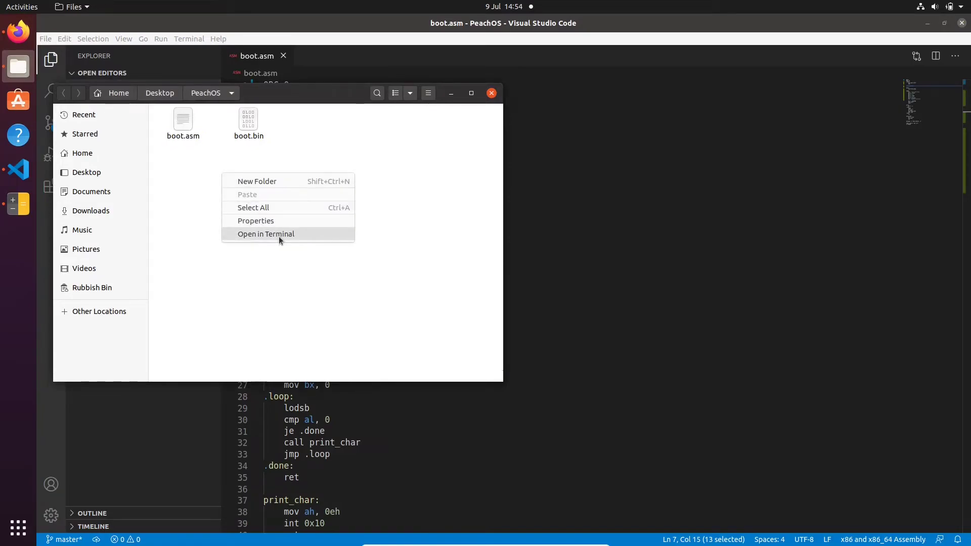
pyautogui.click(265, 233)
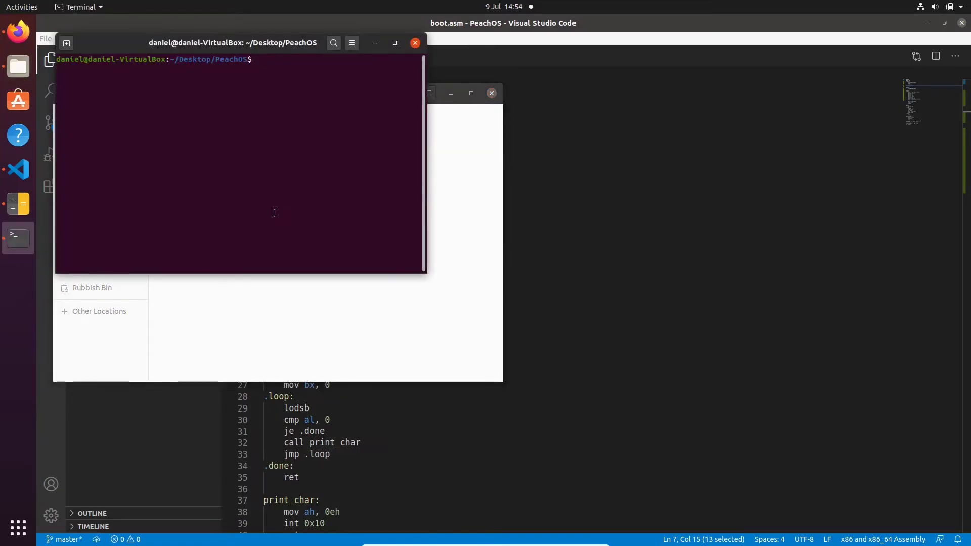
# Step: Type 'nasm -f bin boot.asm -o' and begin the output file name
pyautogui.write('nasm')
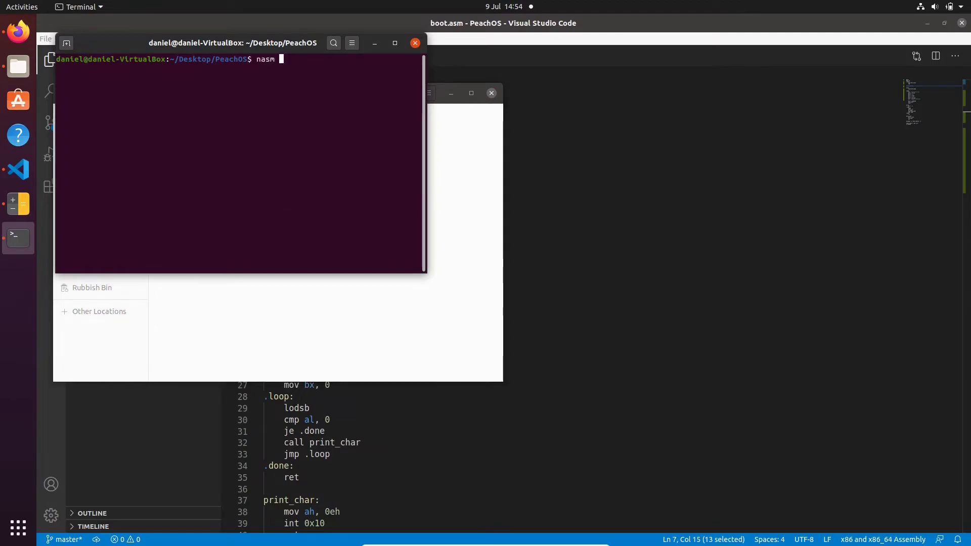
pyautogui.write('-f bin')
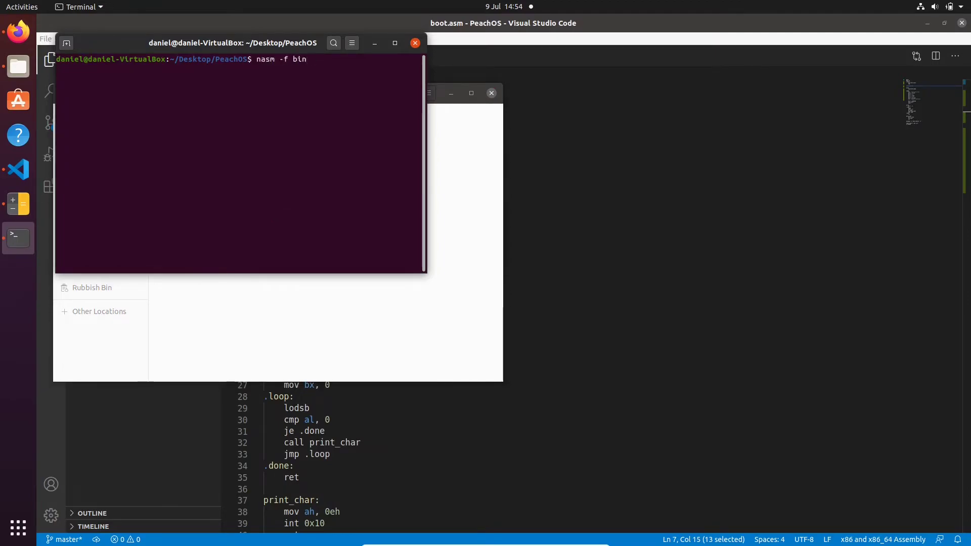
pyautogui.write('boot.asm -o m')
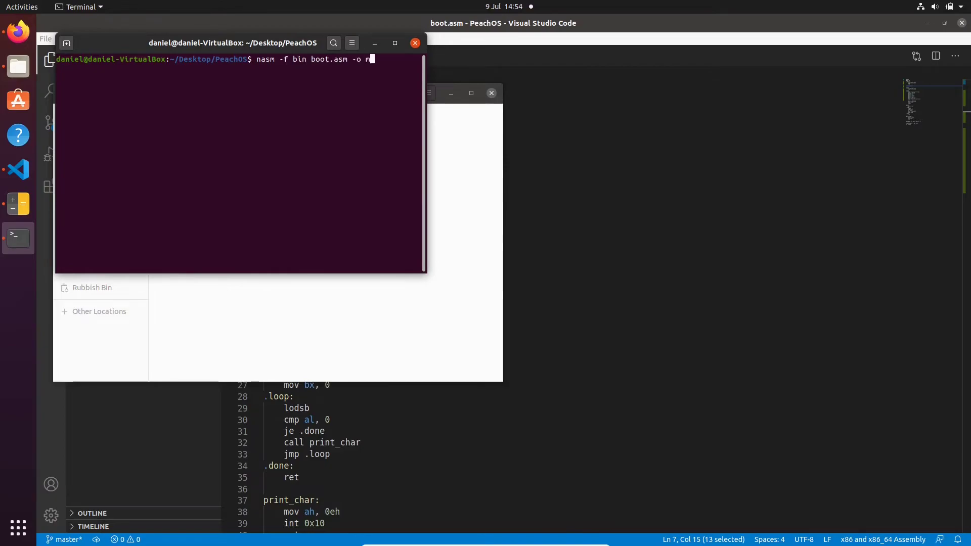